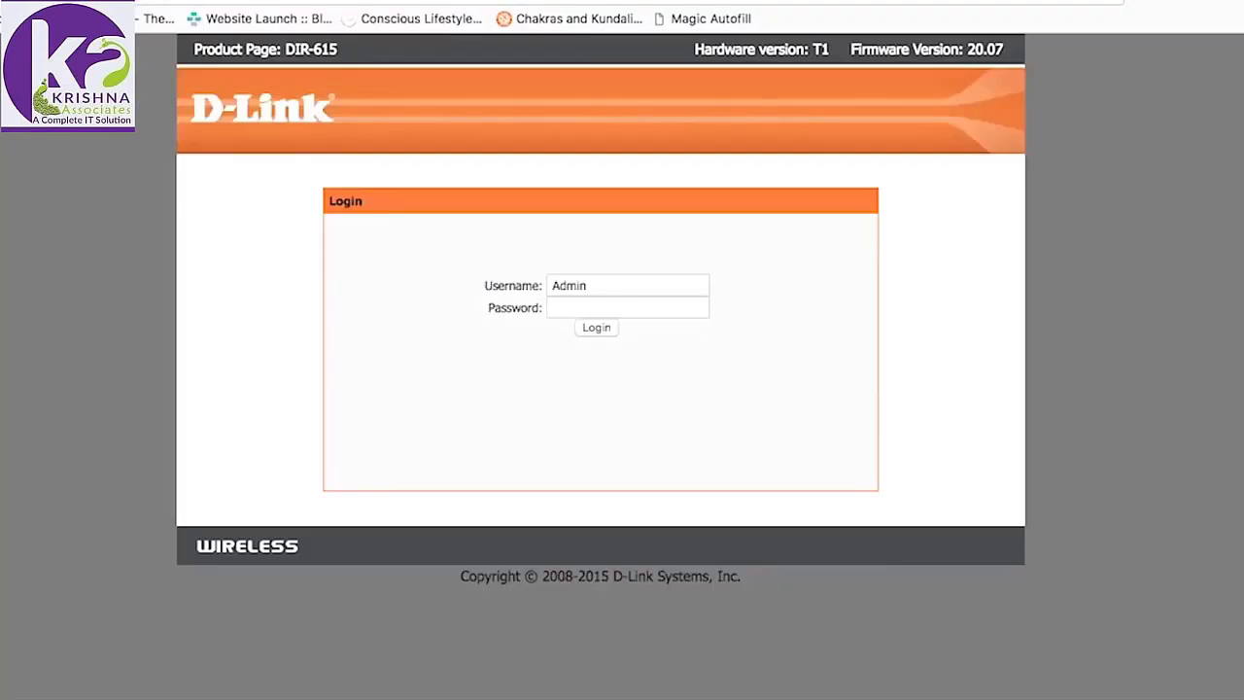
# Log in as Admin with the router password and go to the Setup pages
pyautogui.click(626, 307)
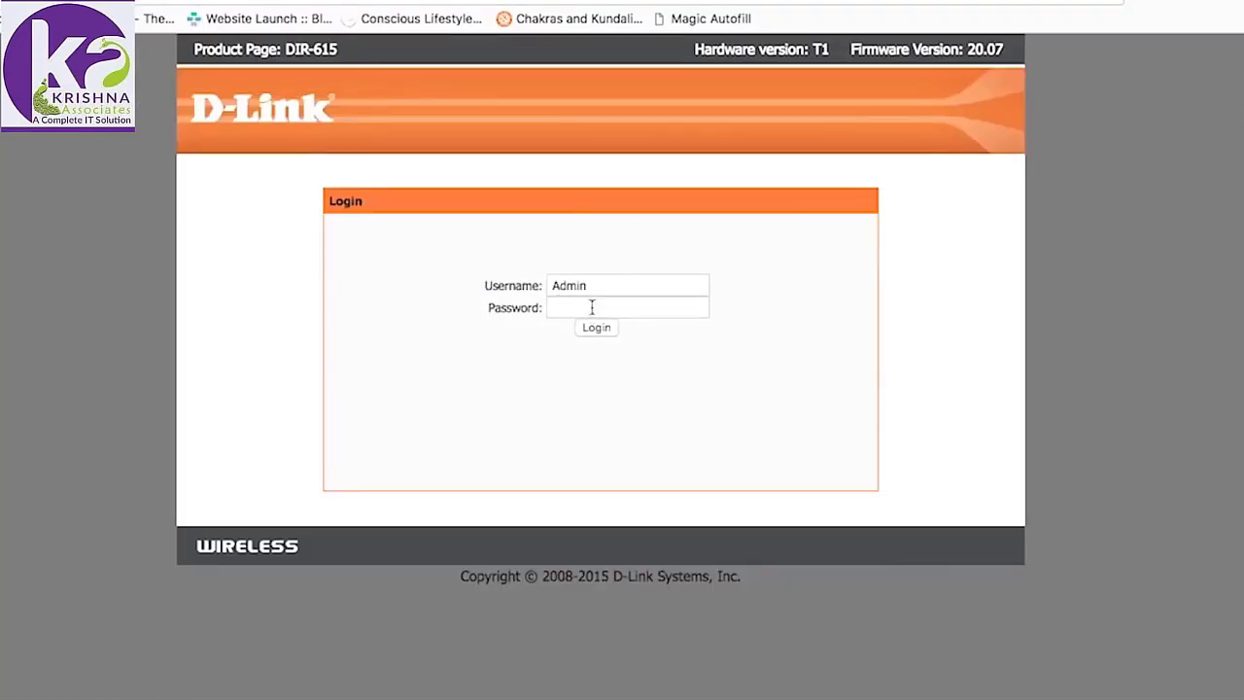
pyautogui.moveTo(626, 370)
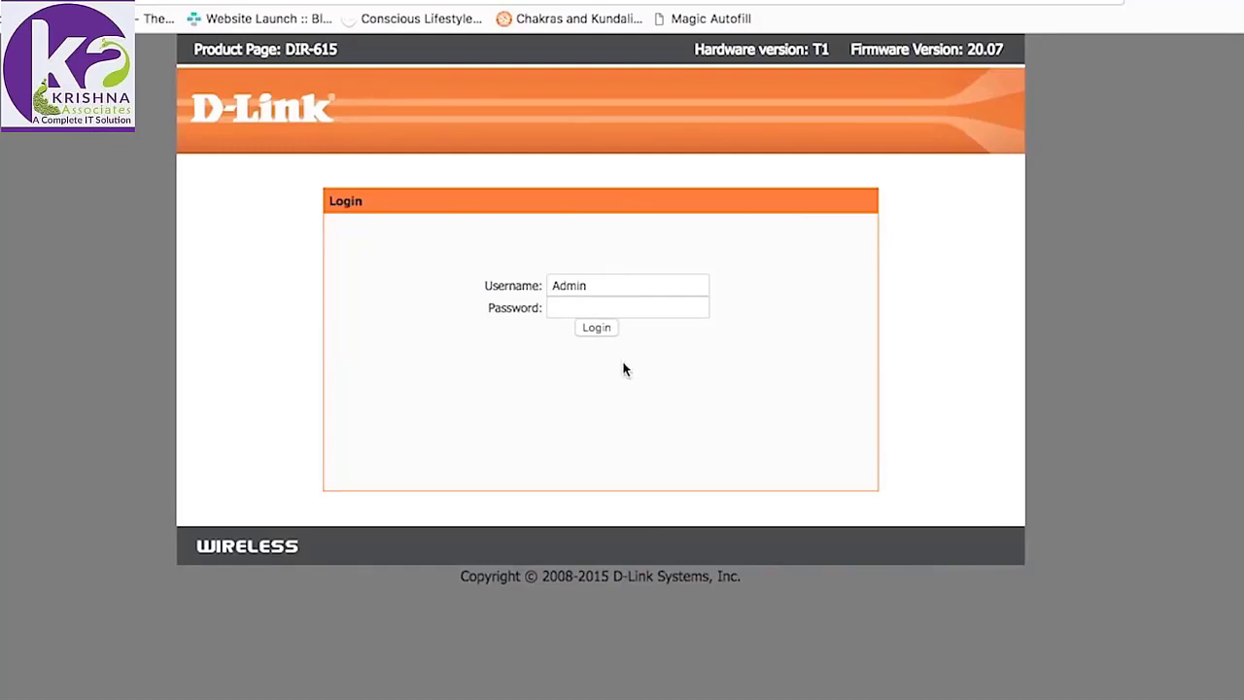
pyautogui.click(595, 326)
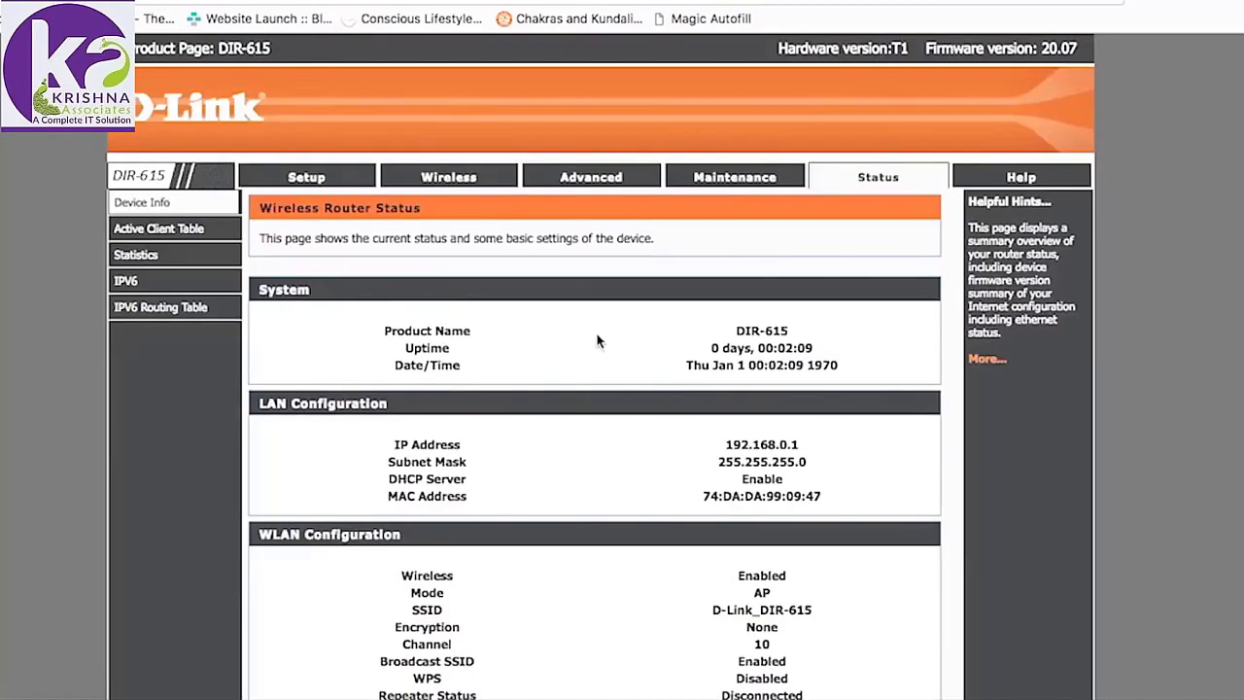
pyautogui.moveTo(533, 268)
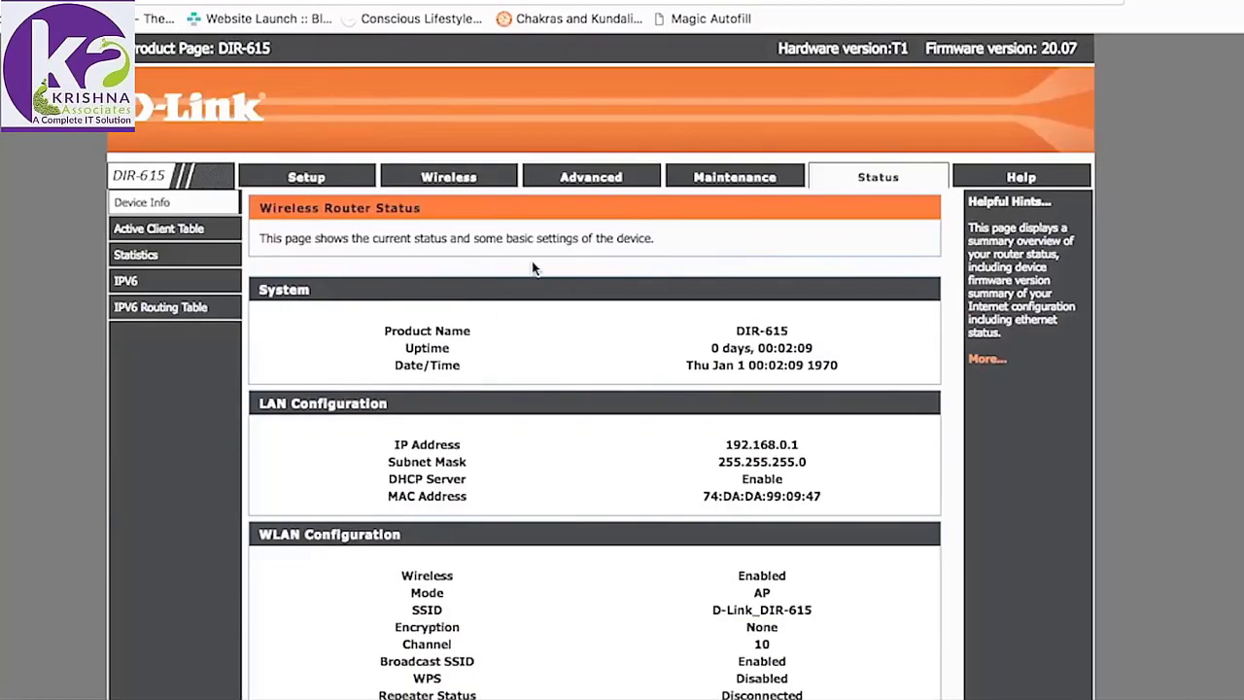
pyautogui.click(307, 175)
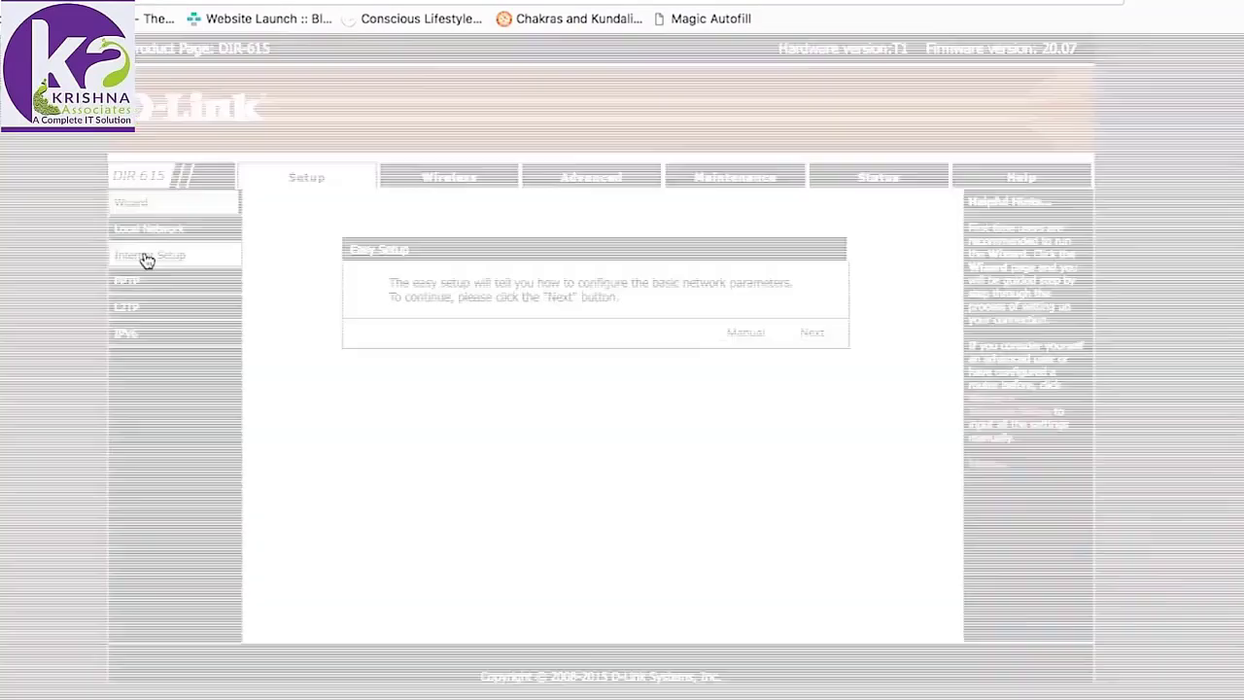
pyautogui.click(148, 255)
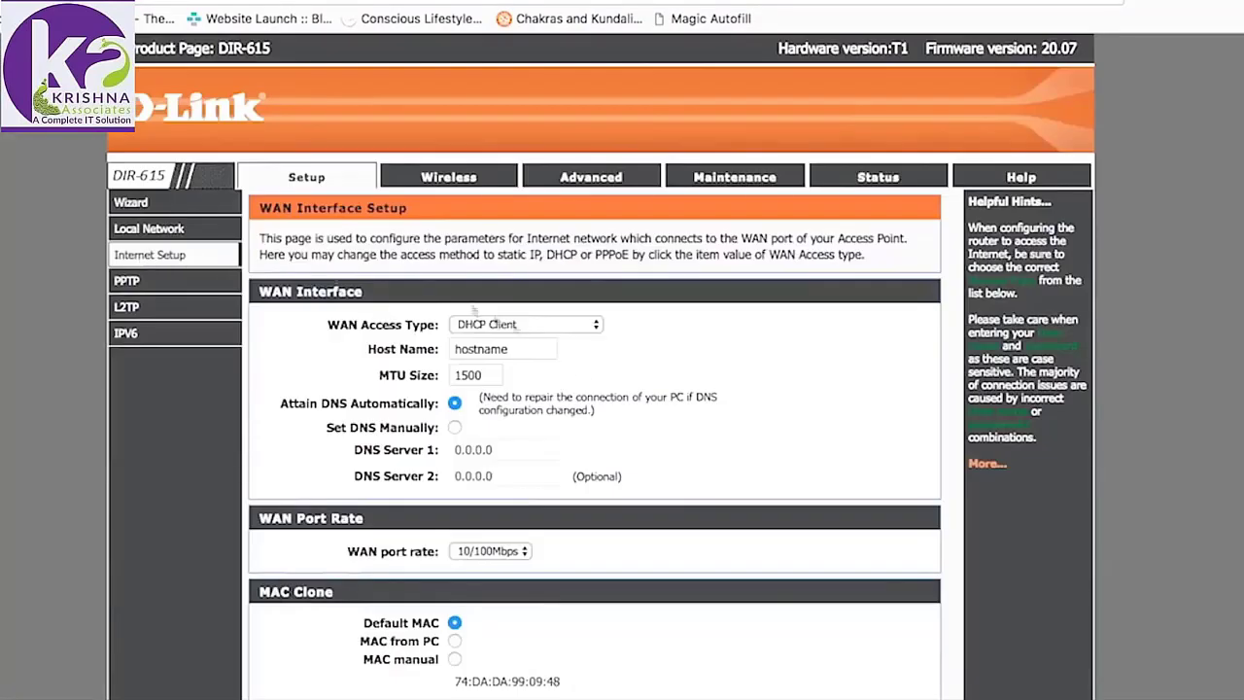
pyautogui.click(525, 322)
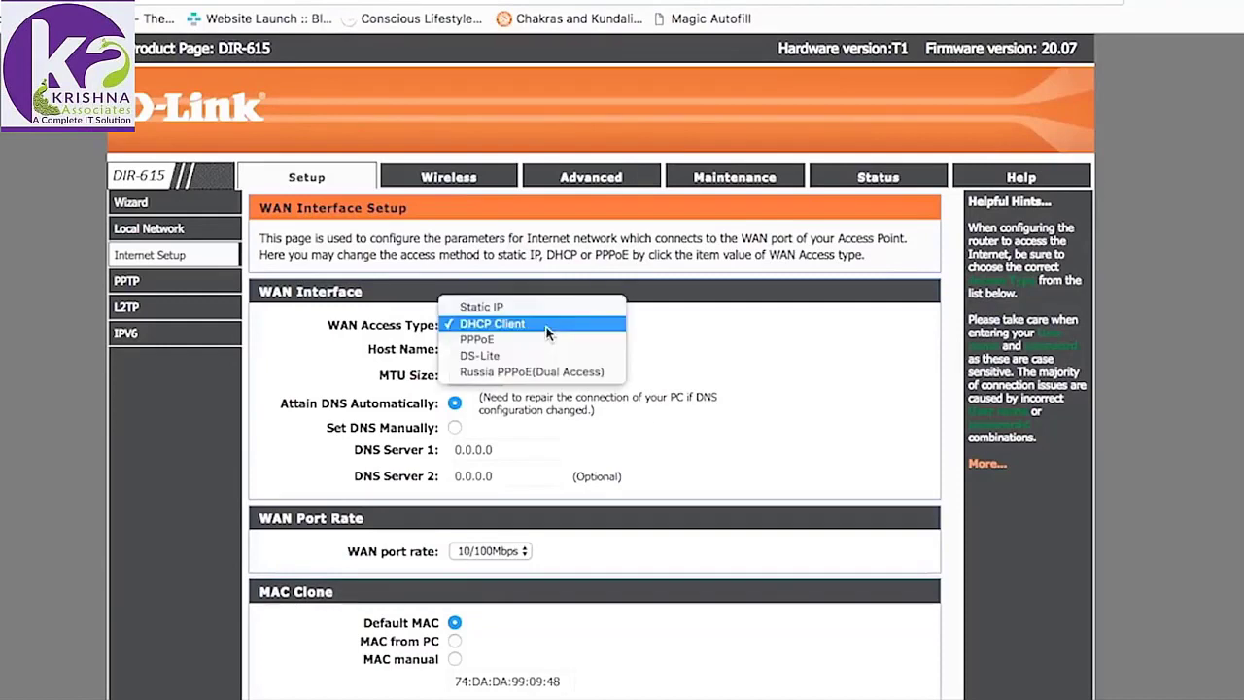
pyautogui.click(477, 338)
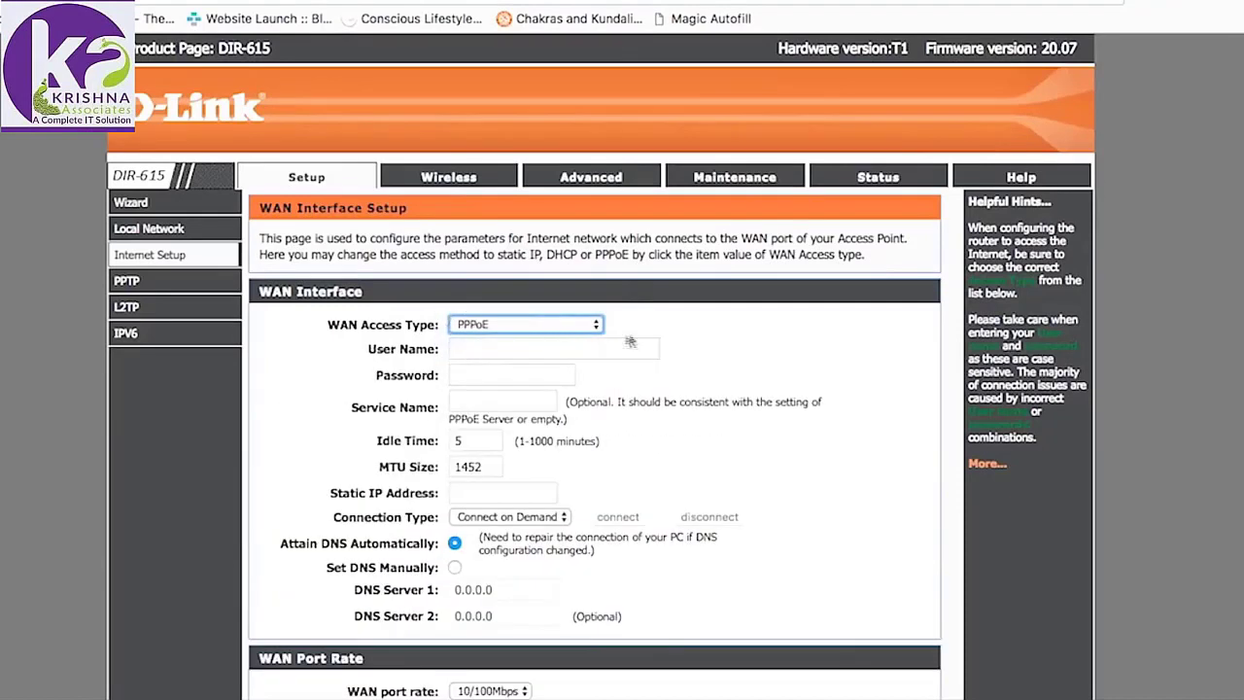
pyautogui.click(554, 348)
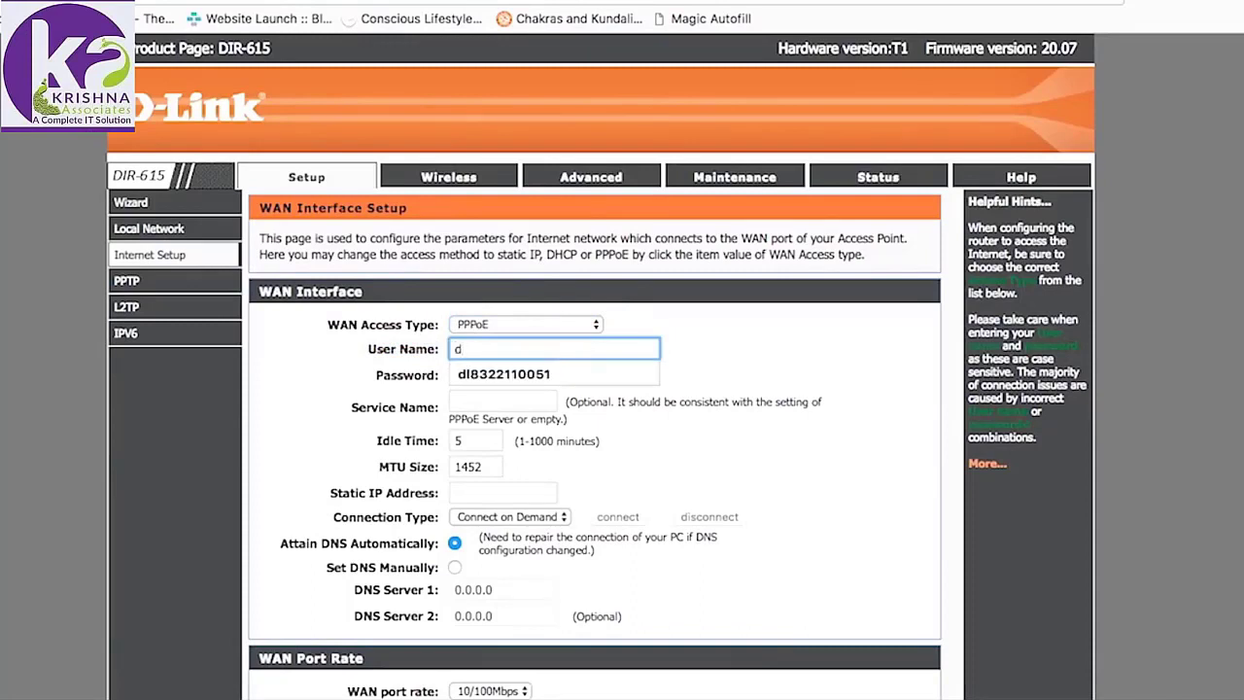
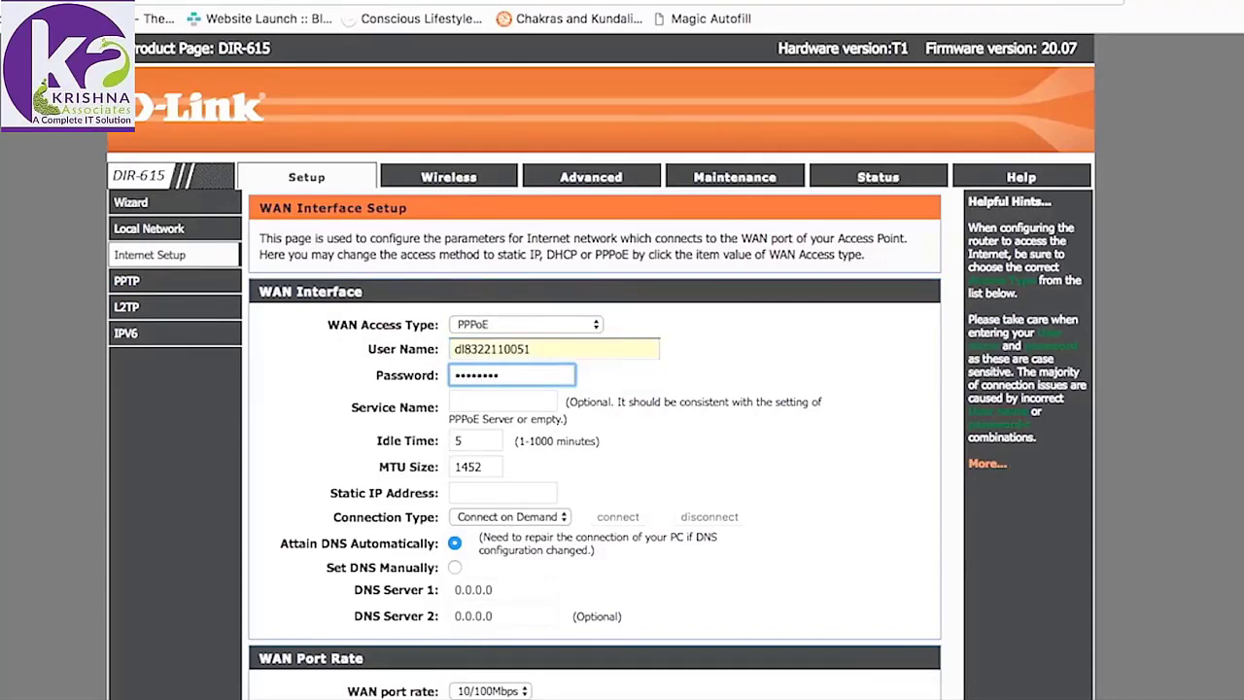
pyautogui.click(501, 401)
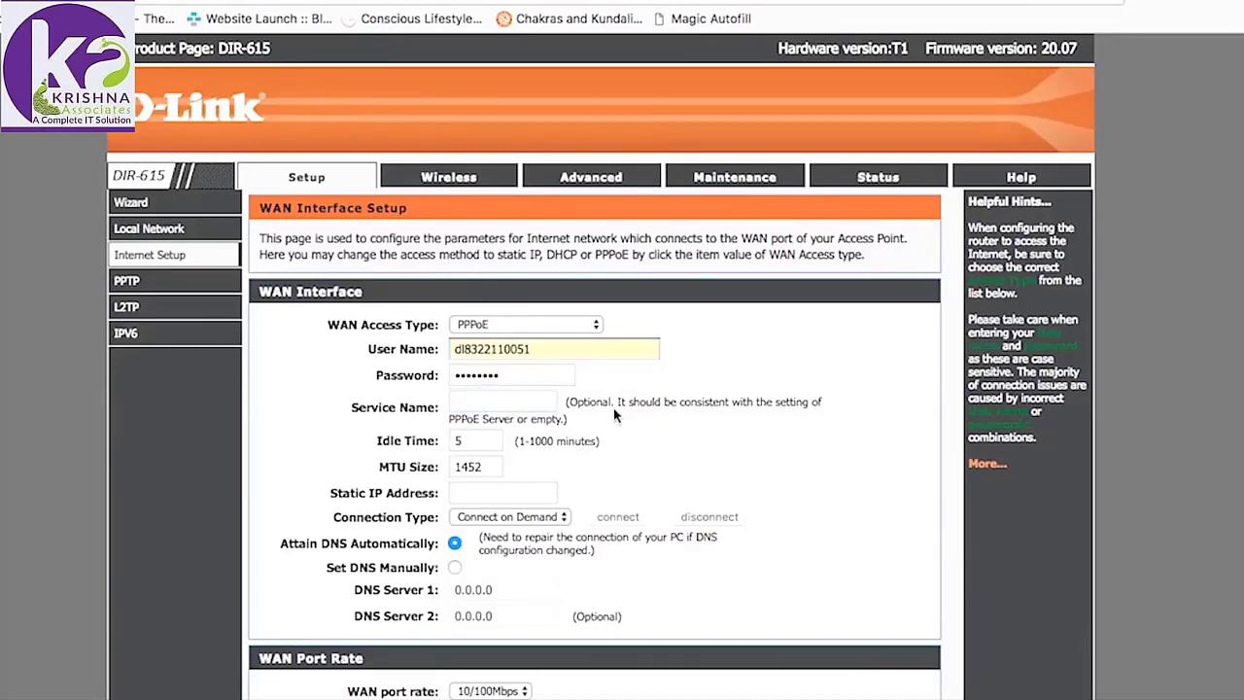
# Apply the PPPoE connection settings and move on to the wireless settings
pyautogui.scroll(-3)
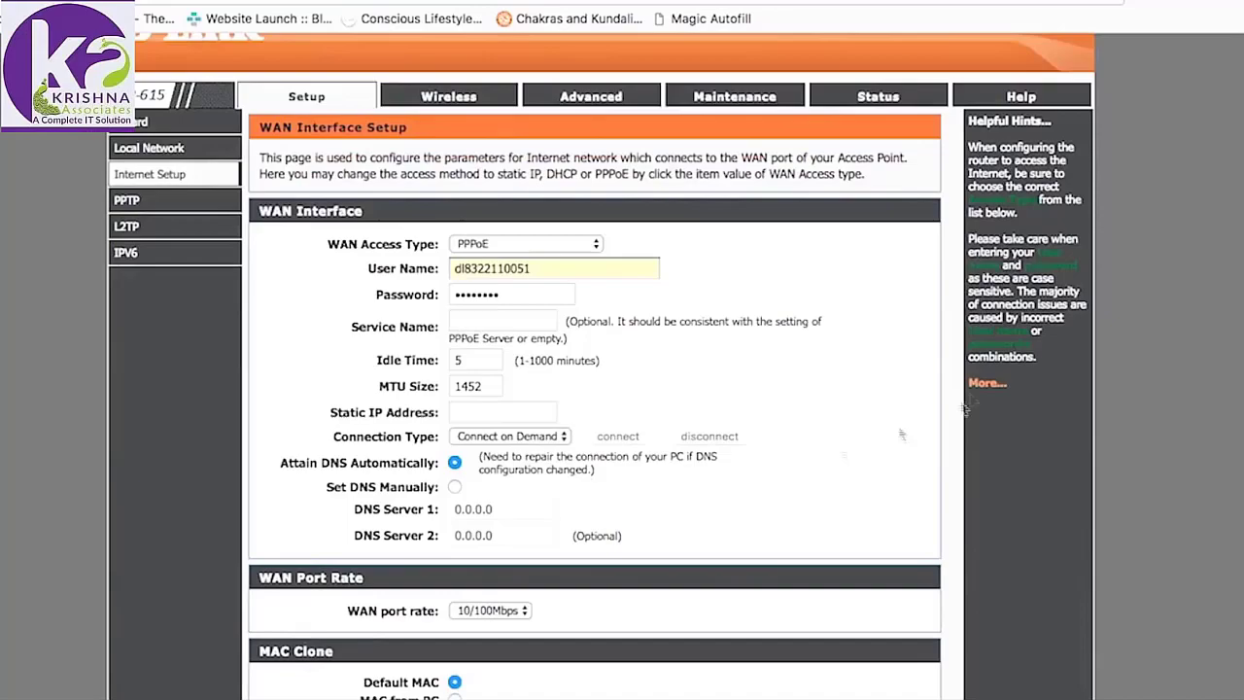
pyautogui.scroll(-3)
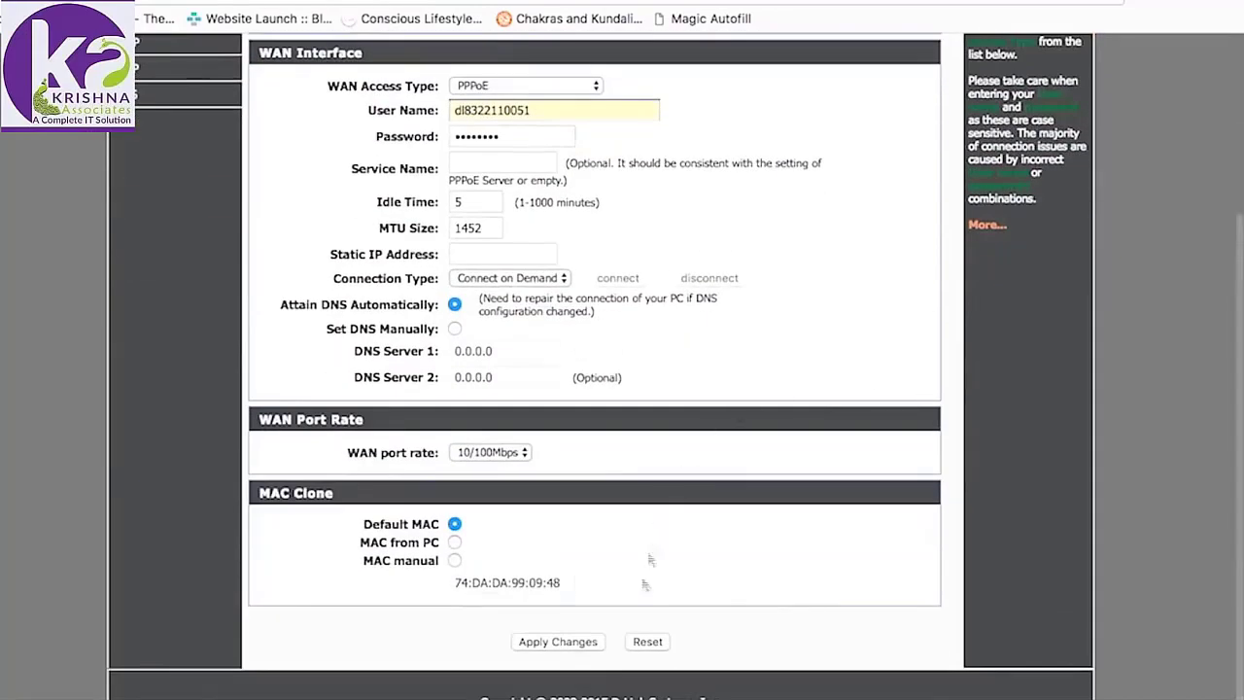
pyautogui.moveTo(587, 599)
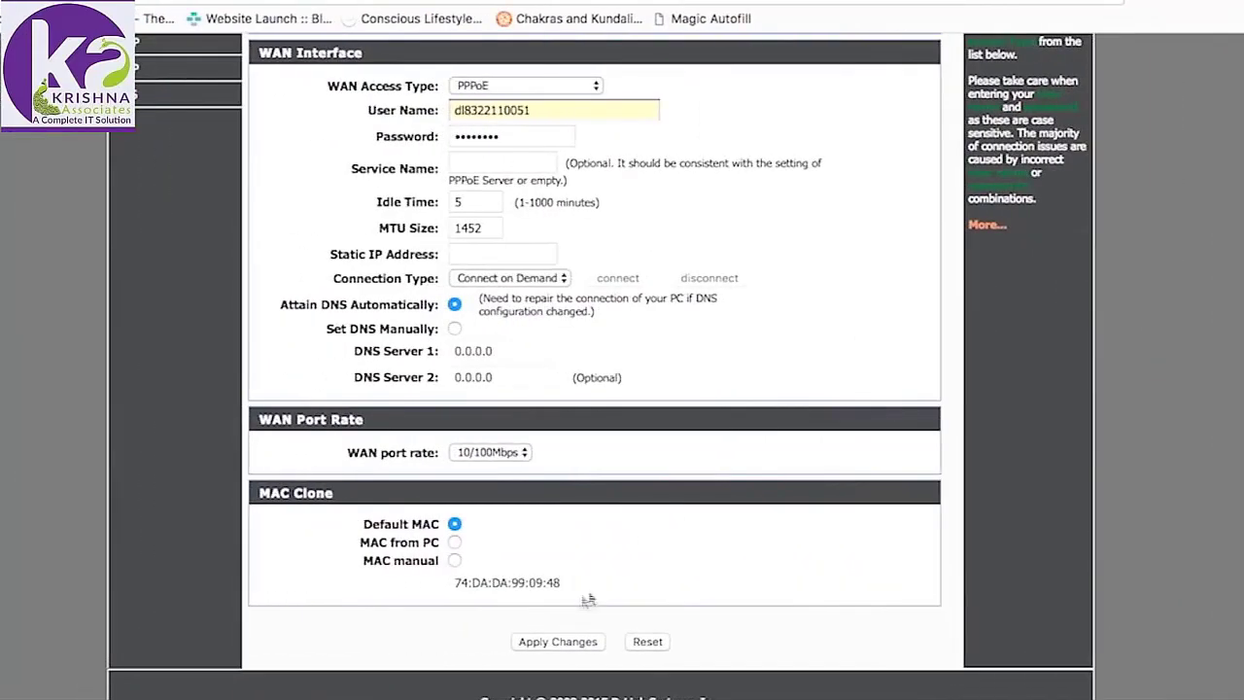
pyautogui.click(556, 642)
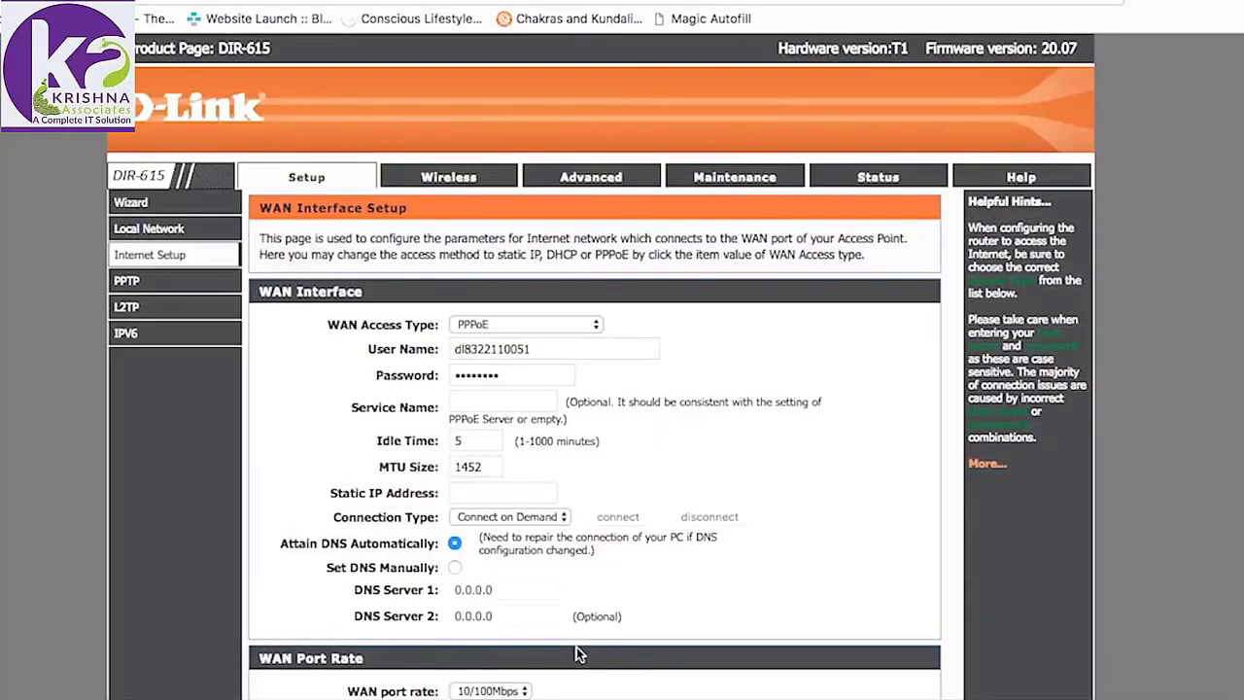
pyautogui.moveTo(451, 206)
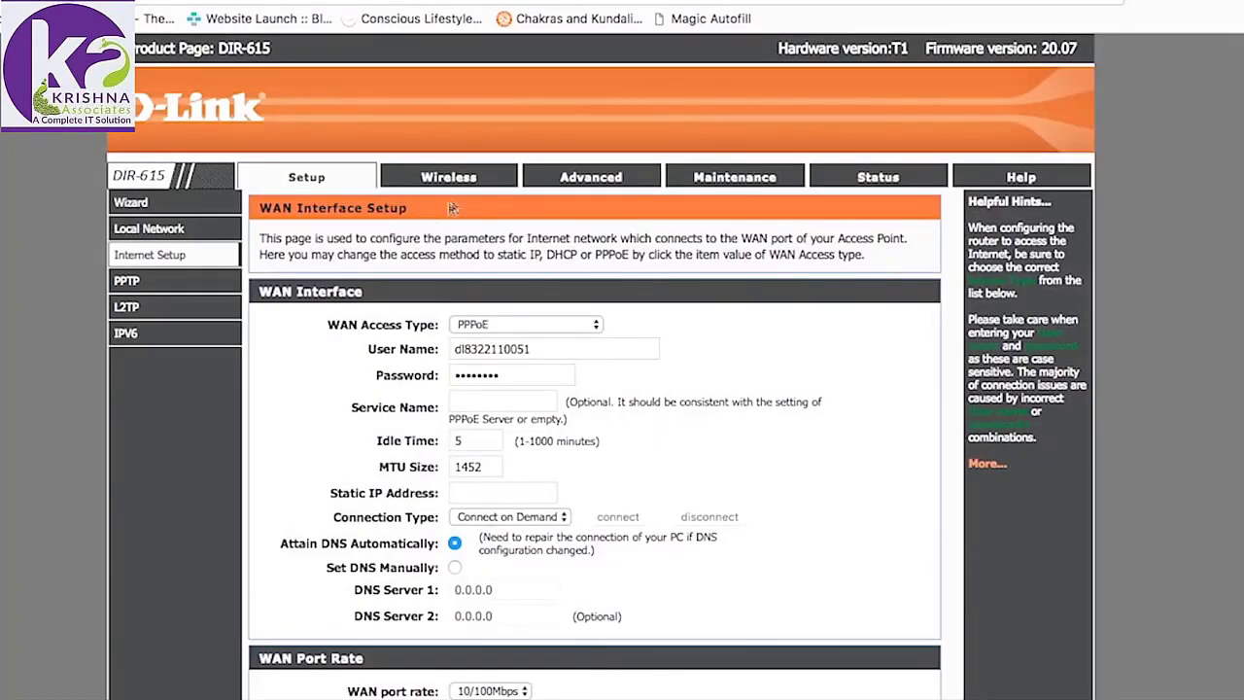
pyautogui.click(448, 175)
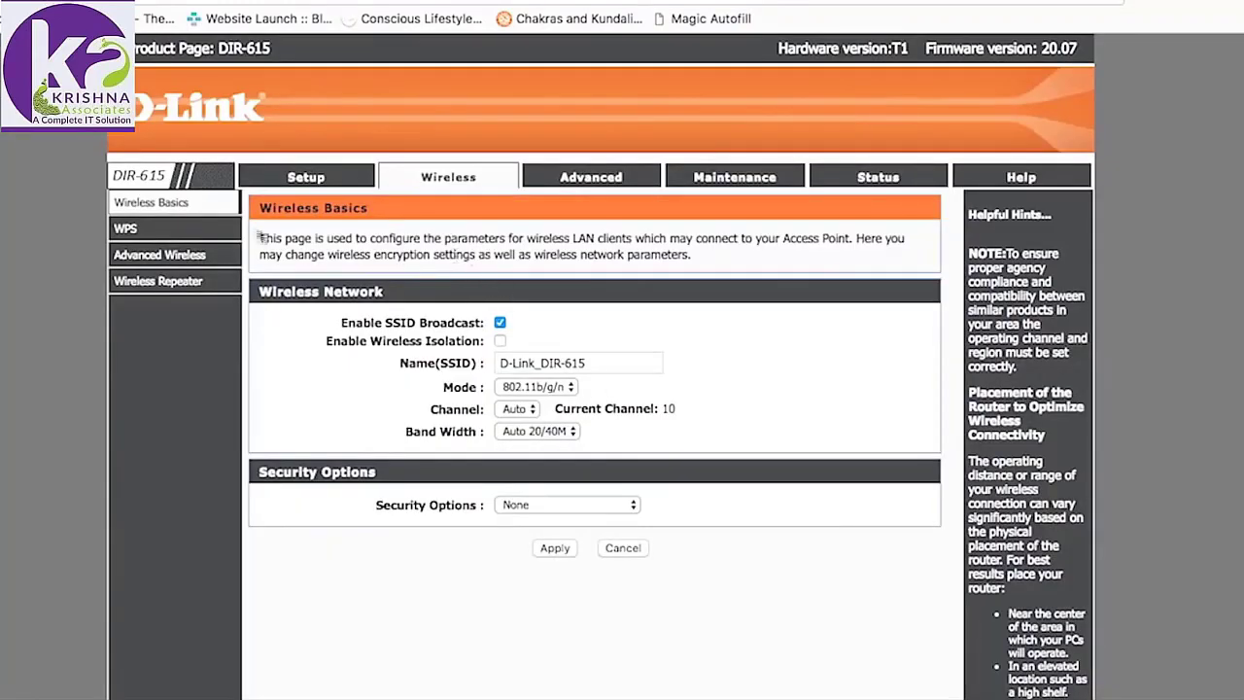
pyautogui.click(579, 363)
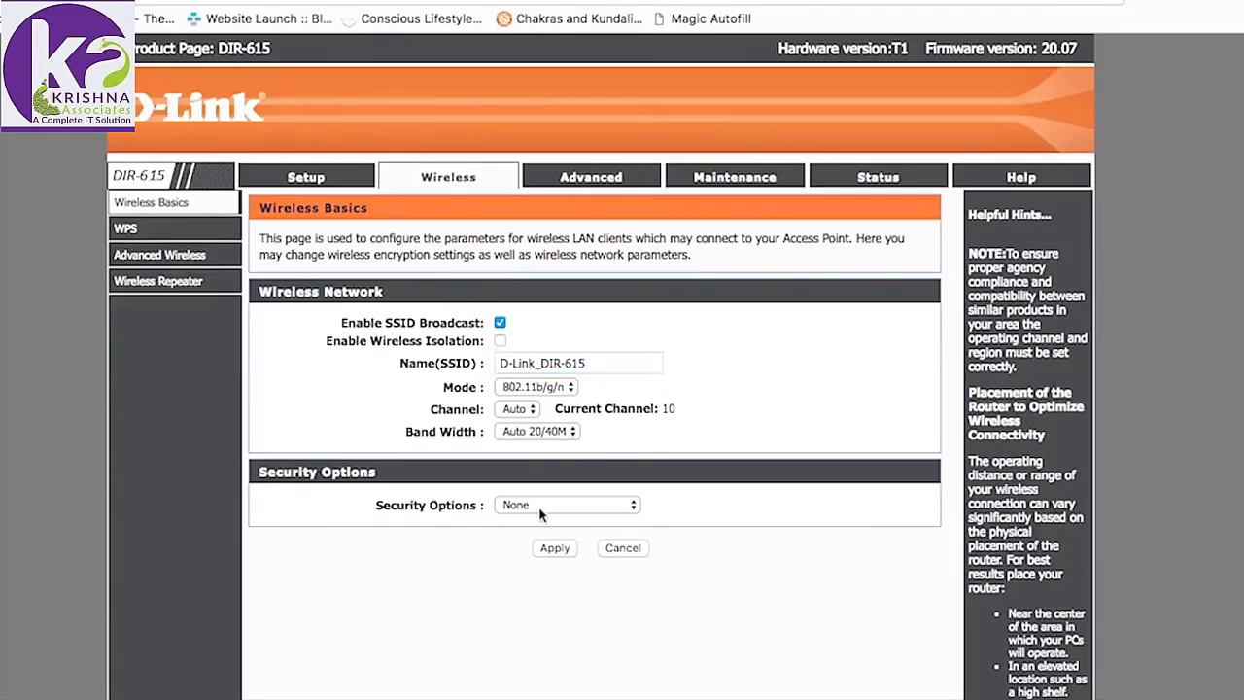
pyautogui.click(568, 506)
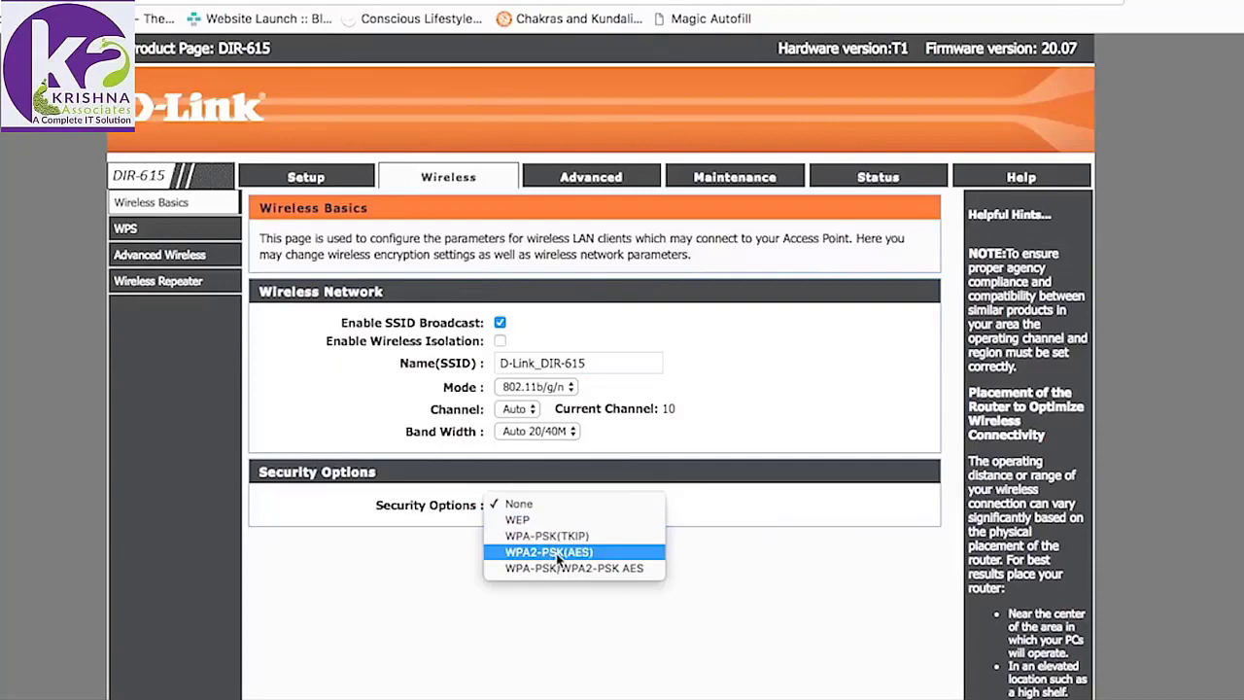
pyautogui.click(548, 553)
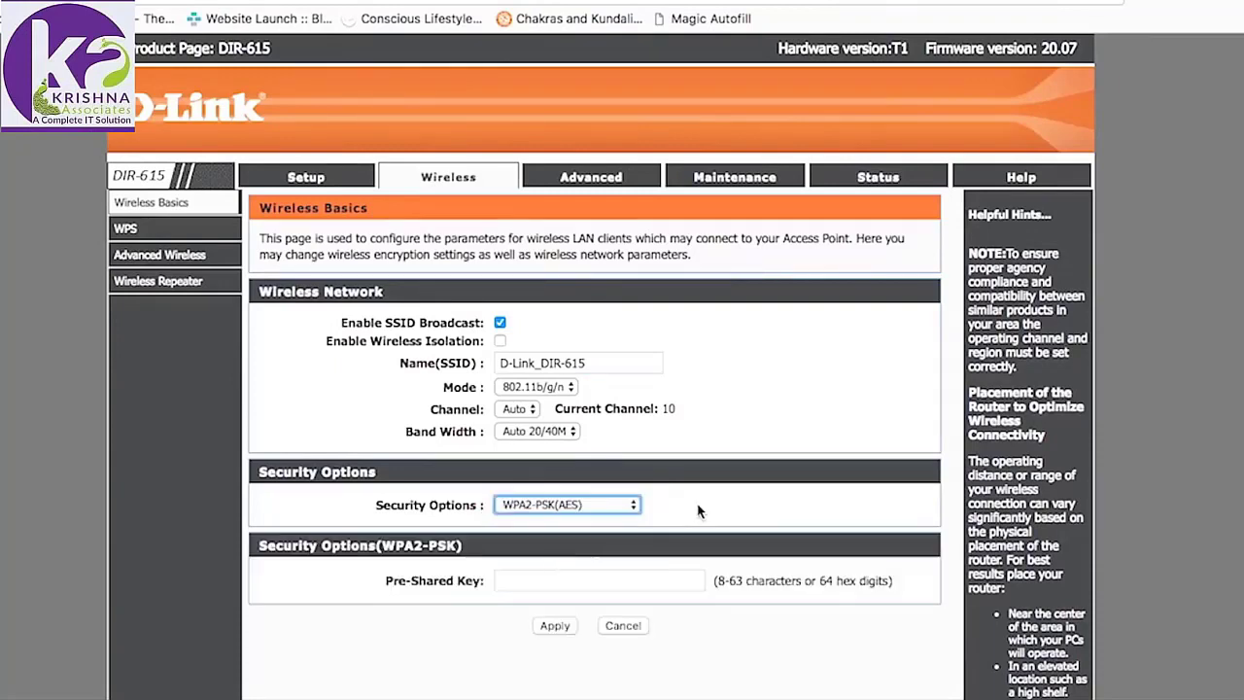
pyautogui.click(599, 580)
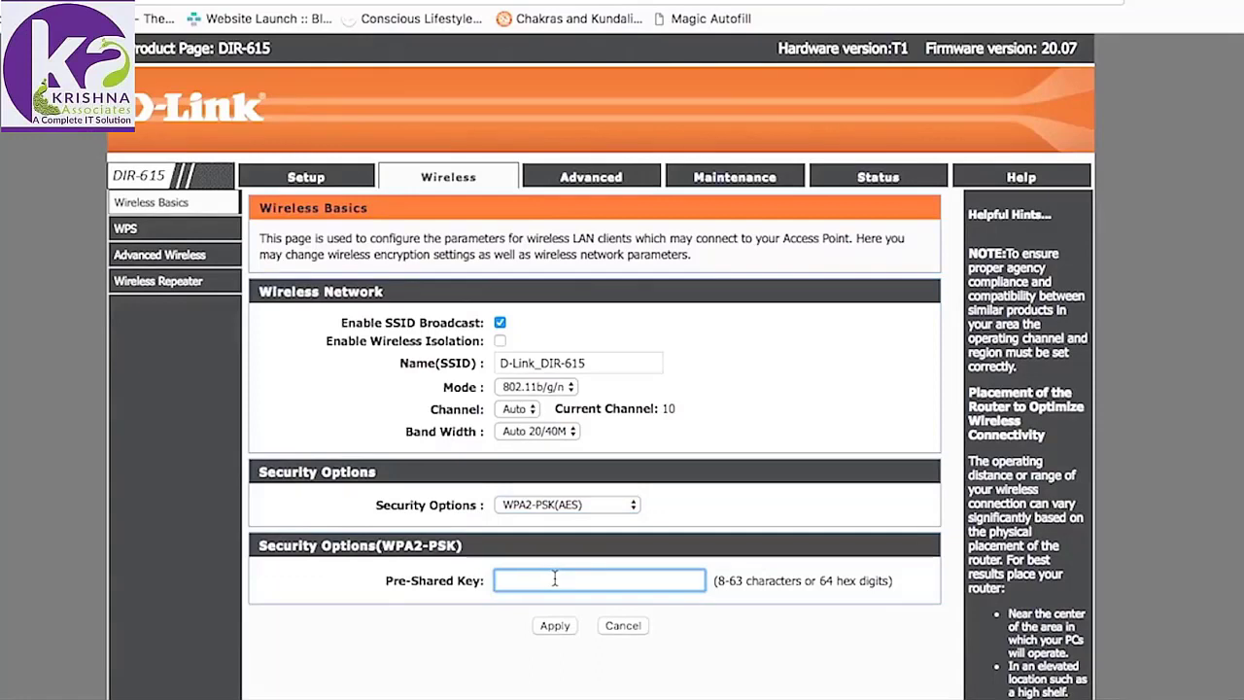
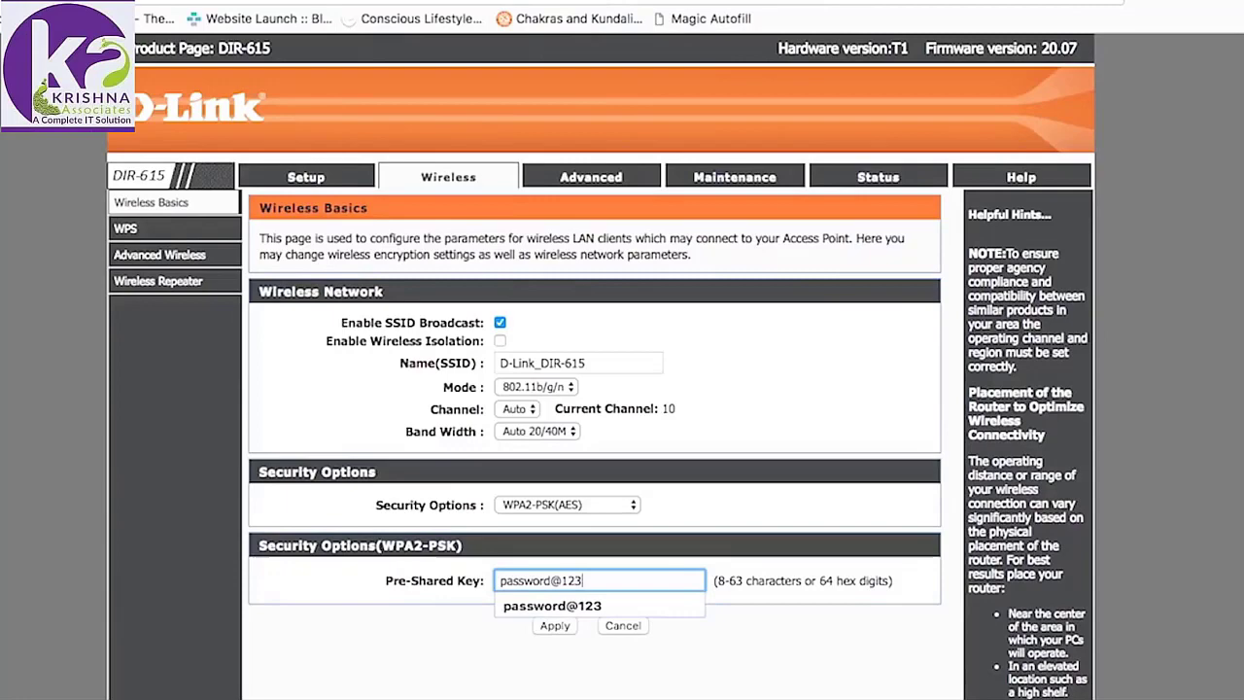
pyautogui.write('4')
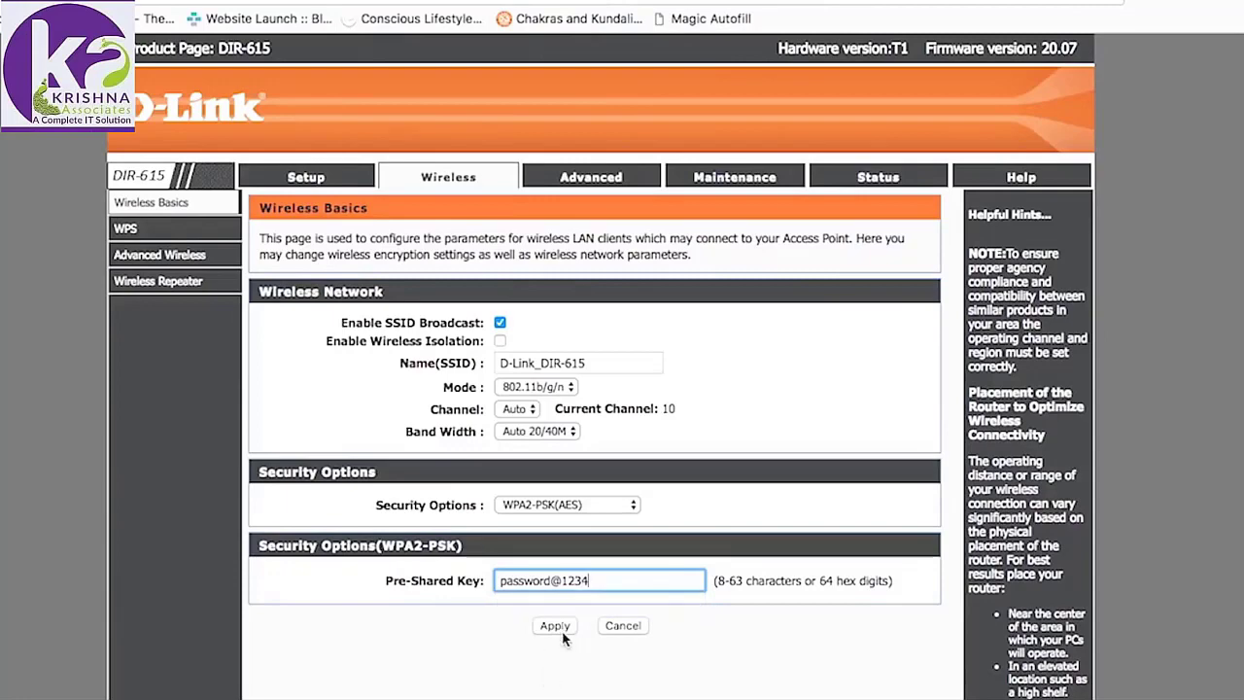
pyautogui.click(555, 626)
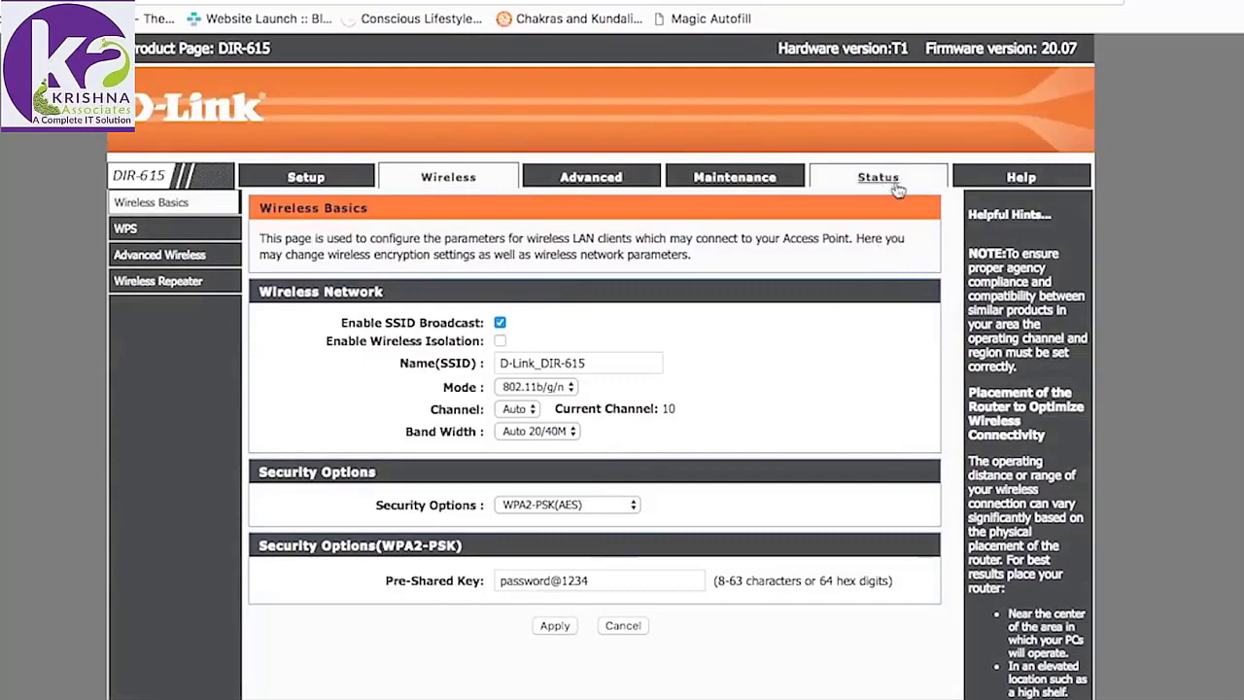
pyautogui.click(877, 177)
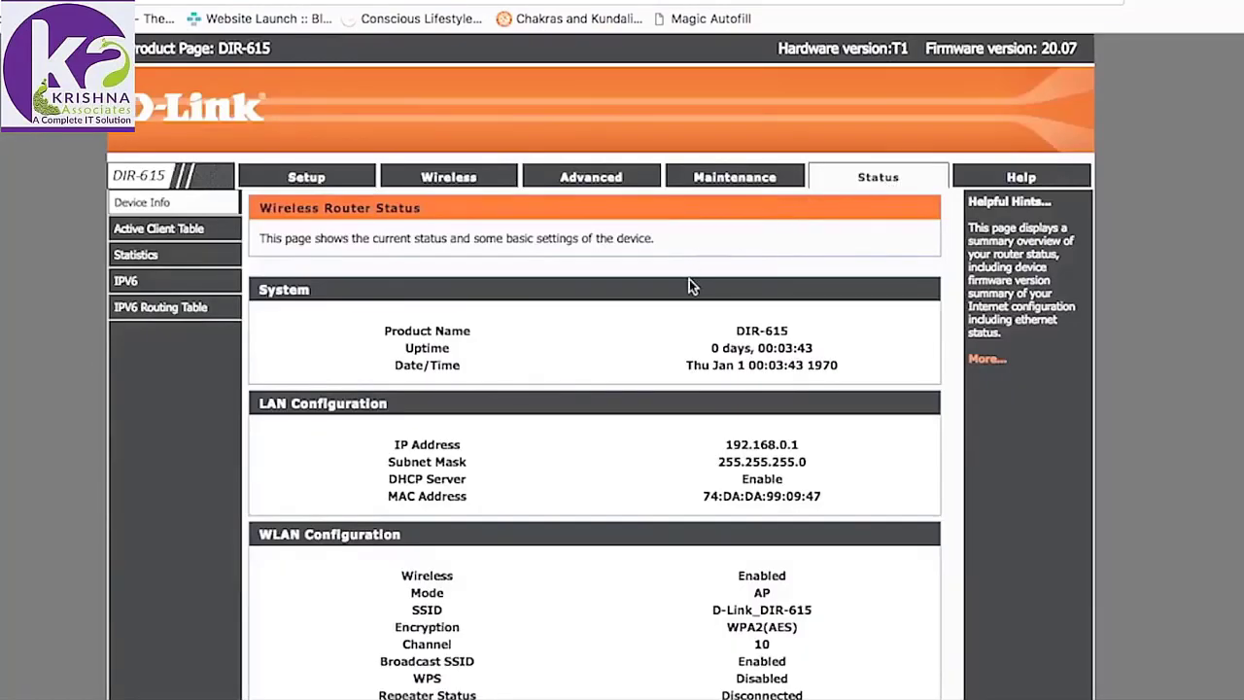
pyautogui.scroll(-3)
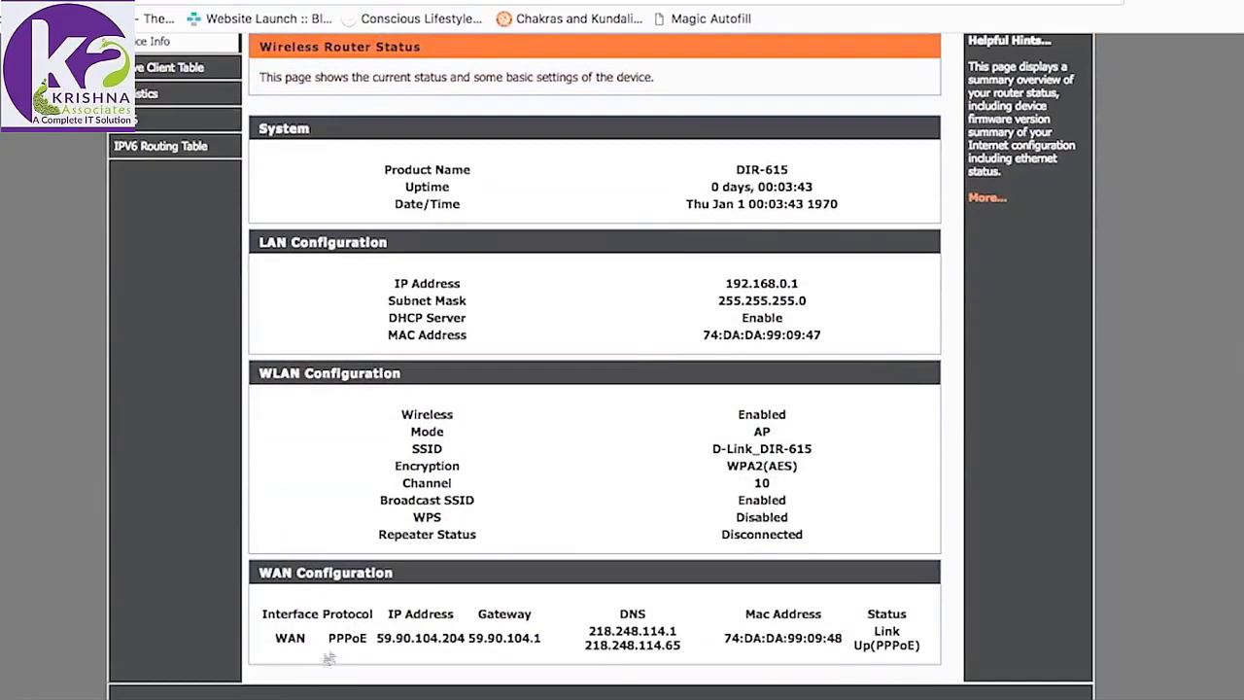